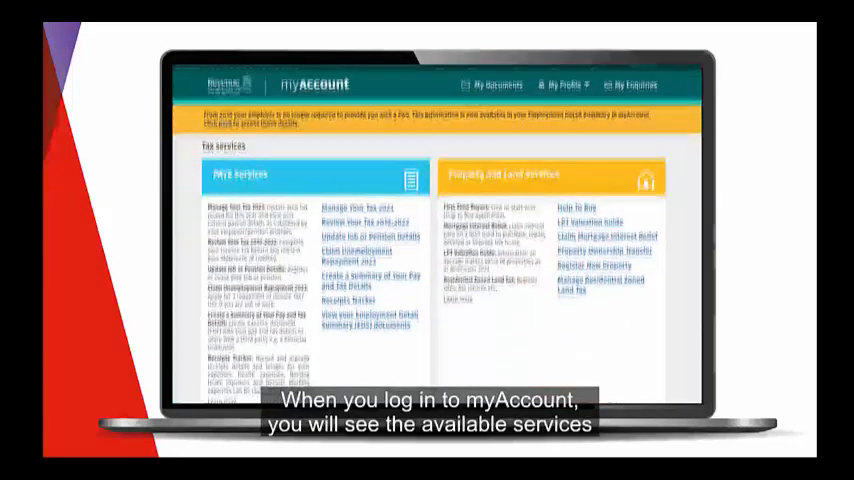
- Scroll past the PAYE and Property cards to Vehicle Services and Payments/Repayments
{"action": "scroll", "scroll_direction": "down", "scroll_amount": 3}
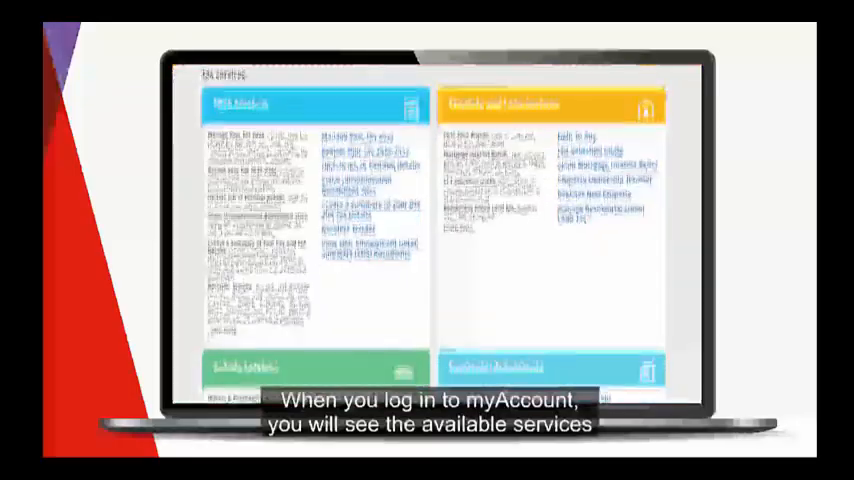
{"action": "scroll", "scroll_direction": "down", "scroll_amount": 3}
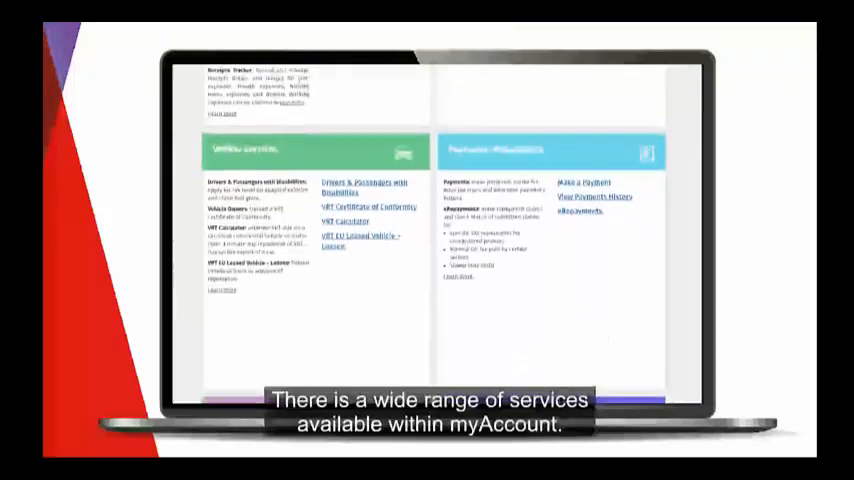
{"action": "scroll", "scroll_direction": "down", "scroll_amount": 3}
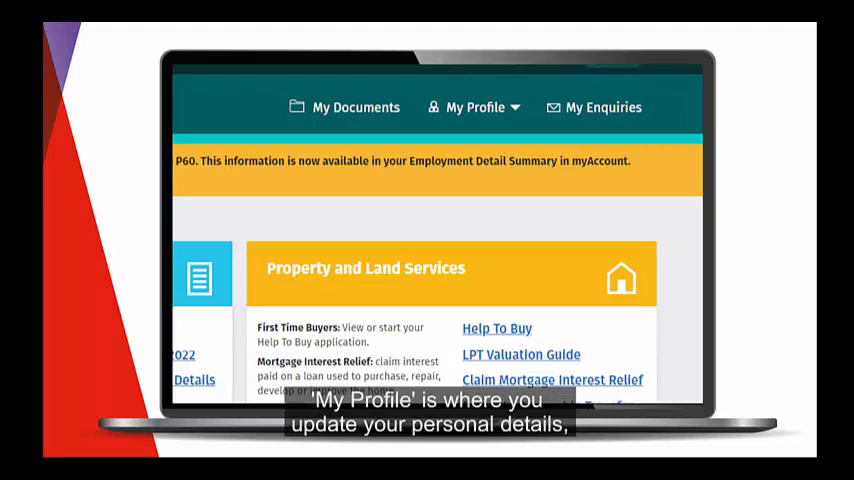
{"action": "mouse_move", "coordinate": [475, 107]}
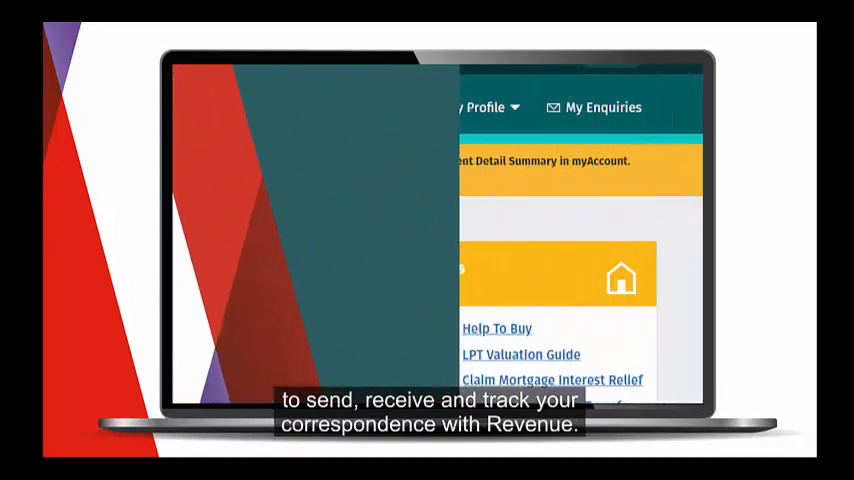
{"action": "left_click", "coordinate": [593, 107]}
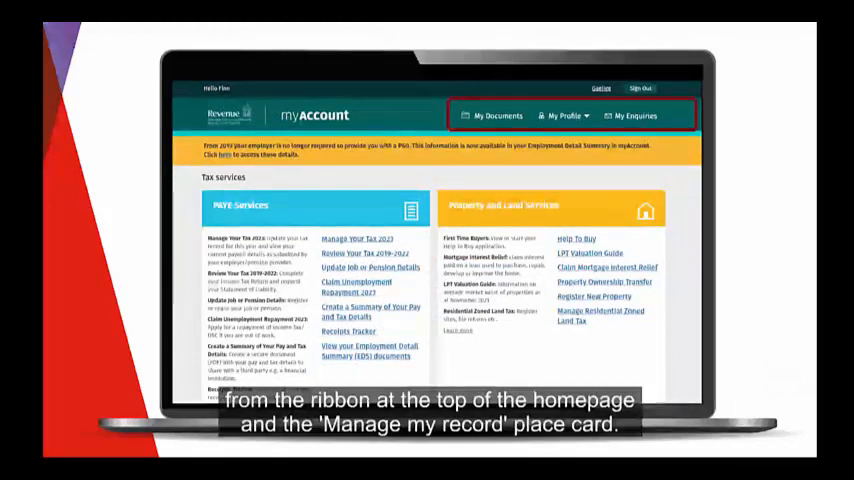
{"action": "scroll", "scroll_direction": "down", "scroll_amount": 3}
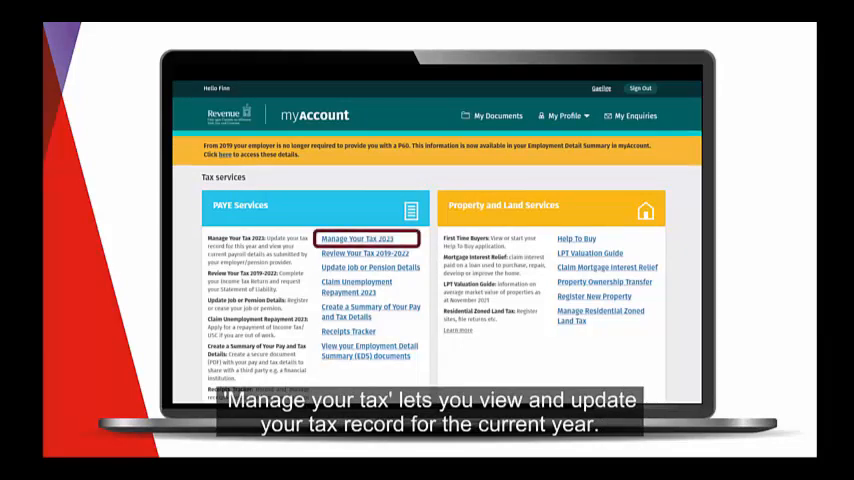
{"action": "left_click", "coordinate": [364, 238]}
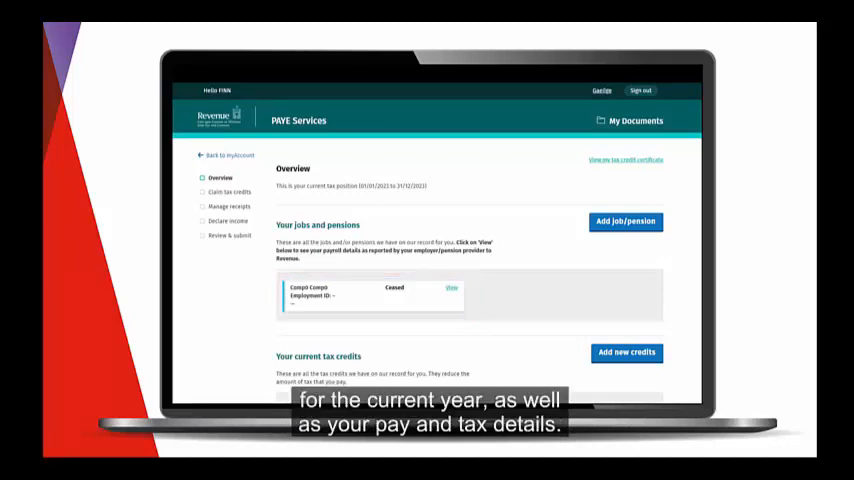
{"action": "left_click", "coordinate": [451, 288]}
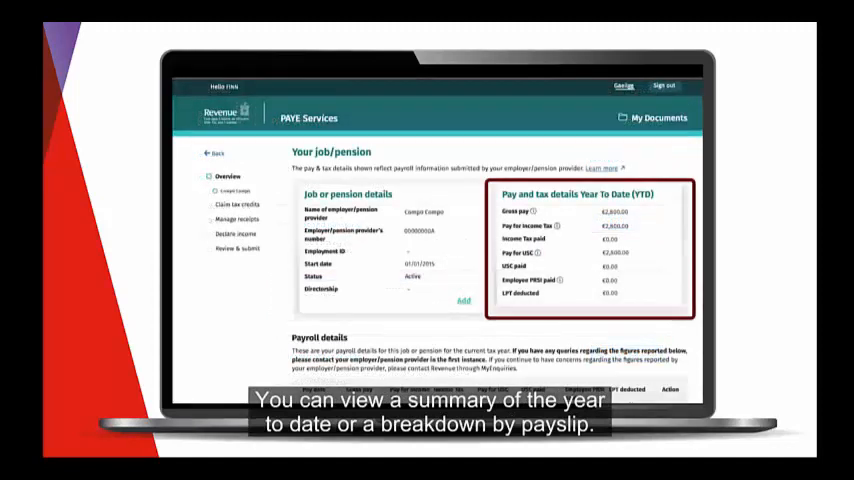
{"action": "scroll", "scroll_direction": "down", "scroll_amount": 3}
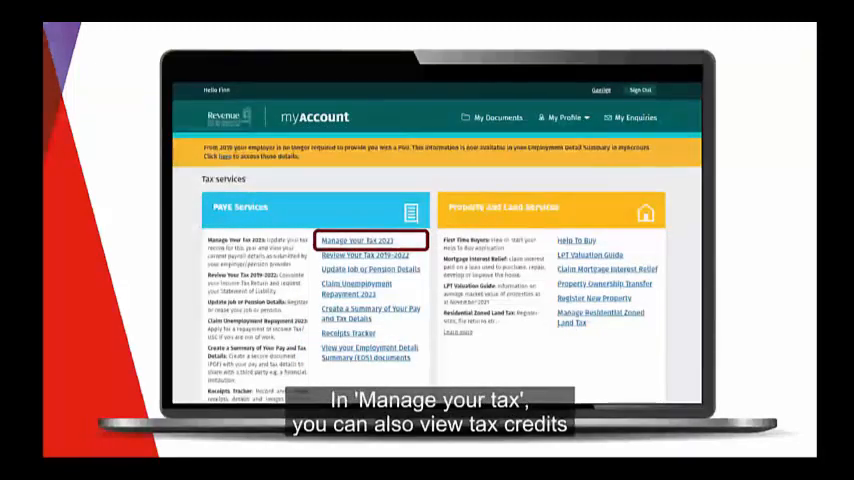
{"action": "left_click", "coordinate": [356, 240]}
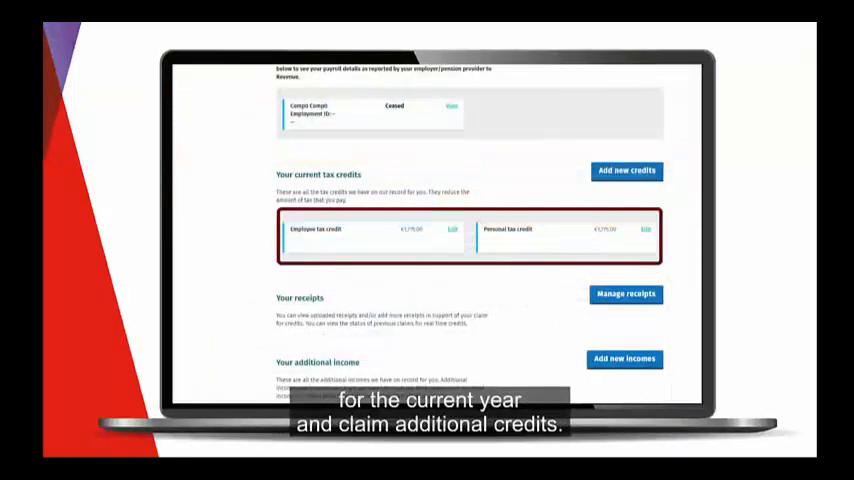
{"action": "left_click", "coordinate": [626, 170]}
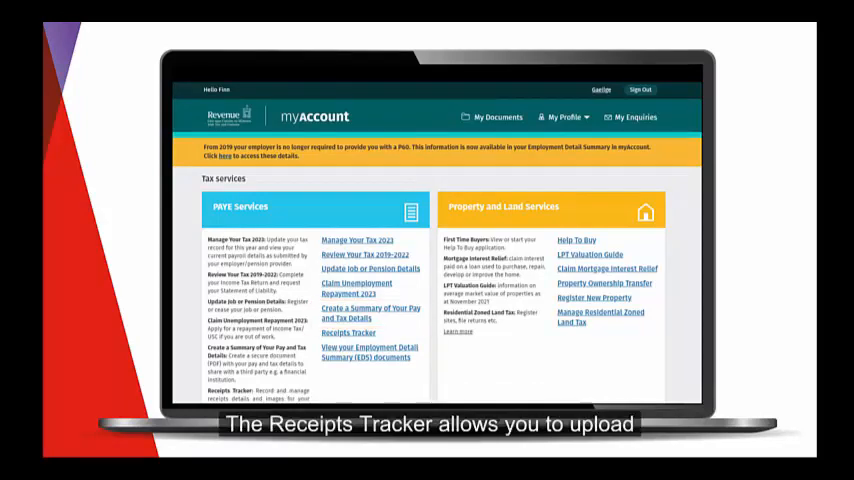
{"action": "mouse_move", "coordinate": [348, 333]}
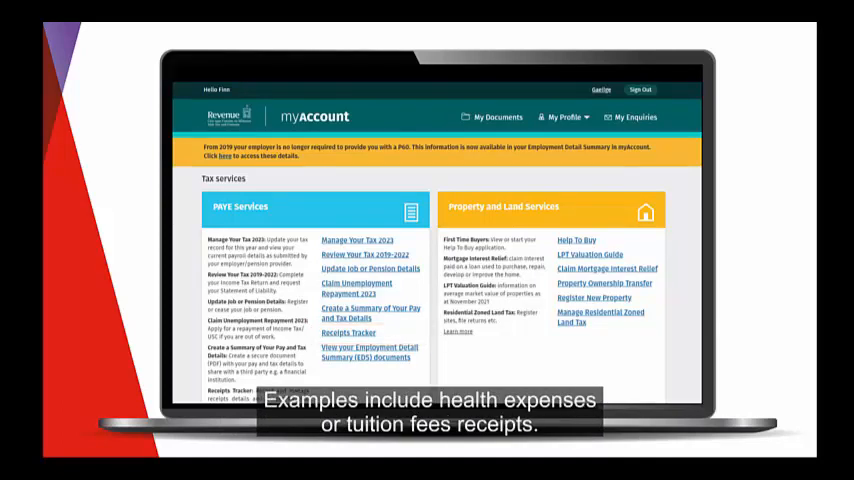
- Scroll past Receipts Tracker to the Manage My Record and Gifts & Inheritances cards
{"action": "scroll", "scroll_direction": "down", "scroll_amount": 3}
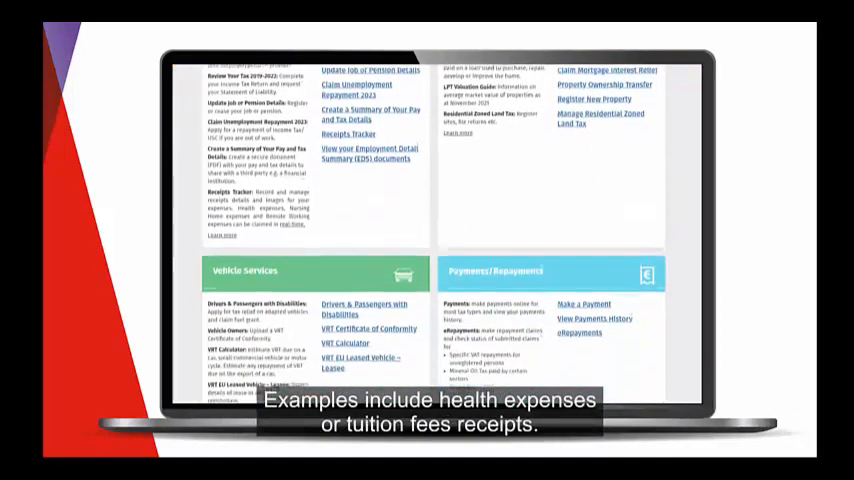
{"action": "scroll", "scroll_direction": "down", "scroll_amount": 3}
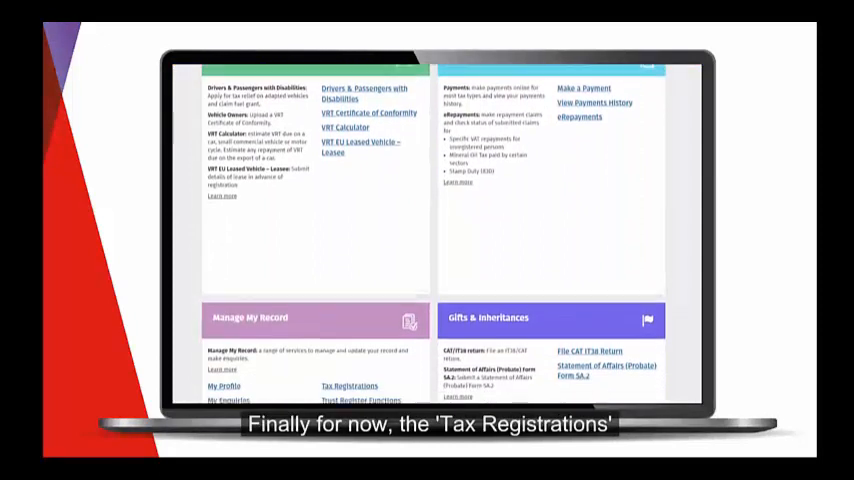